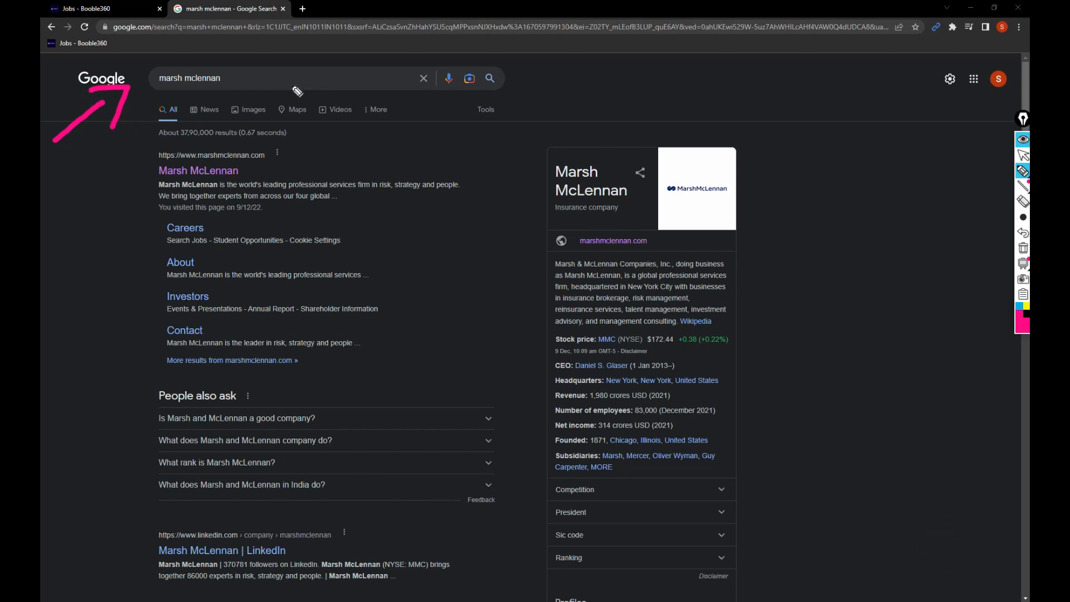
{"action": "mouse_move", "coordinate": [152, 180]}
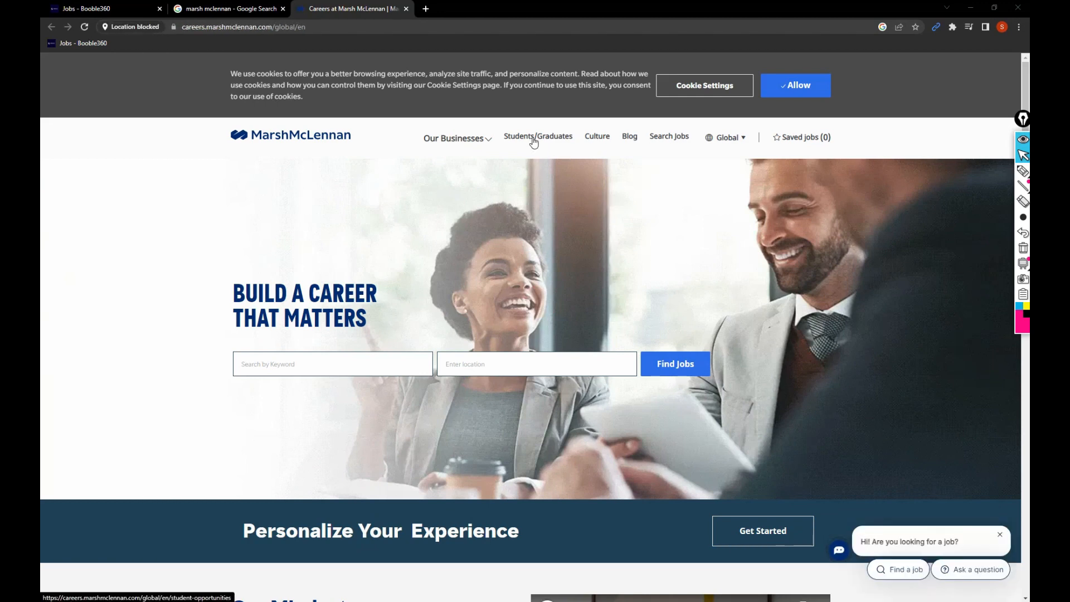
{"action": "mouse_move", "coordinate": [539, 139]}
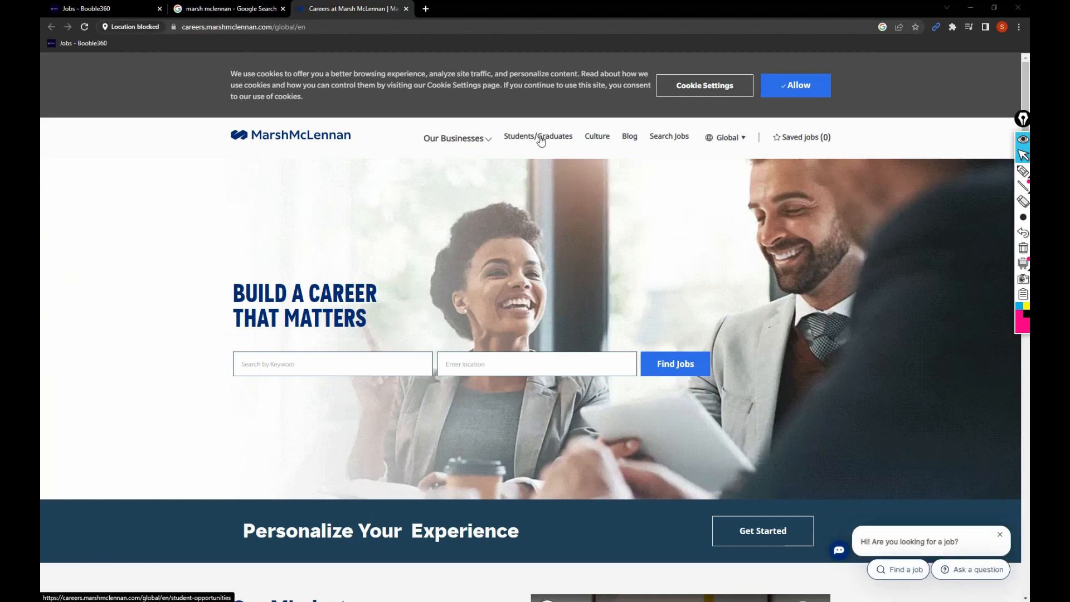
- Focus the 'Search by Keyword' box so the job category suggestions with openings counts appear
{"action": "left_click", "coordinate": [669, 136]}
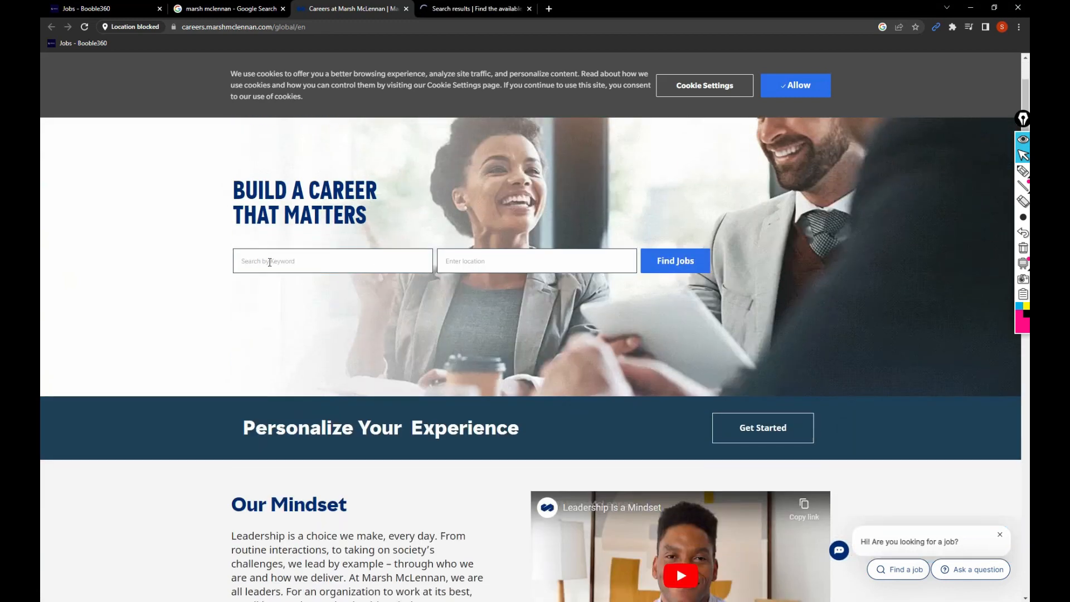
{"action": "left_click", "coordinate": [332, 261]}
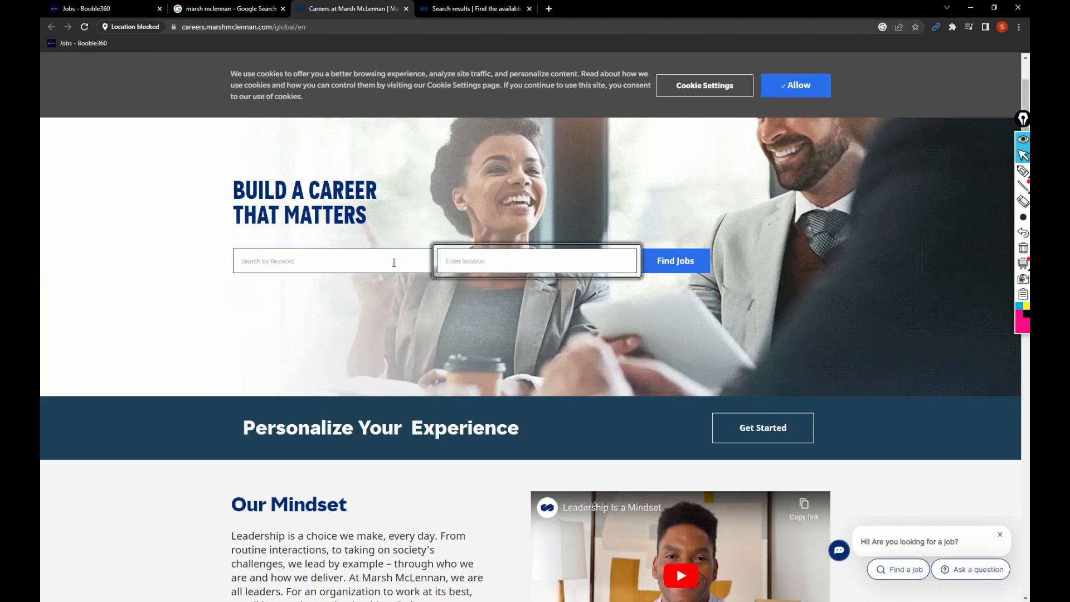
{"action": "left_click", "coordinate": [331, 261]}
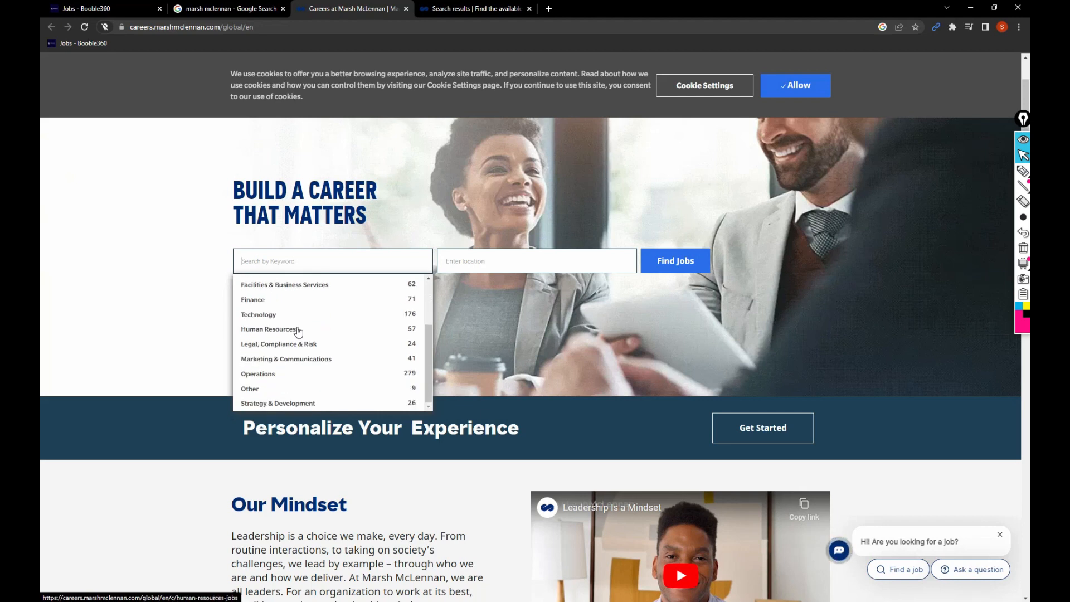
- Choose the Human Resources category and scroll its 57 results and the Category filter list
{"action": "left_click", "coordinate": [269, 329]}
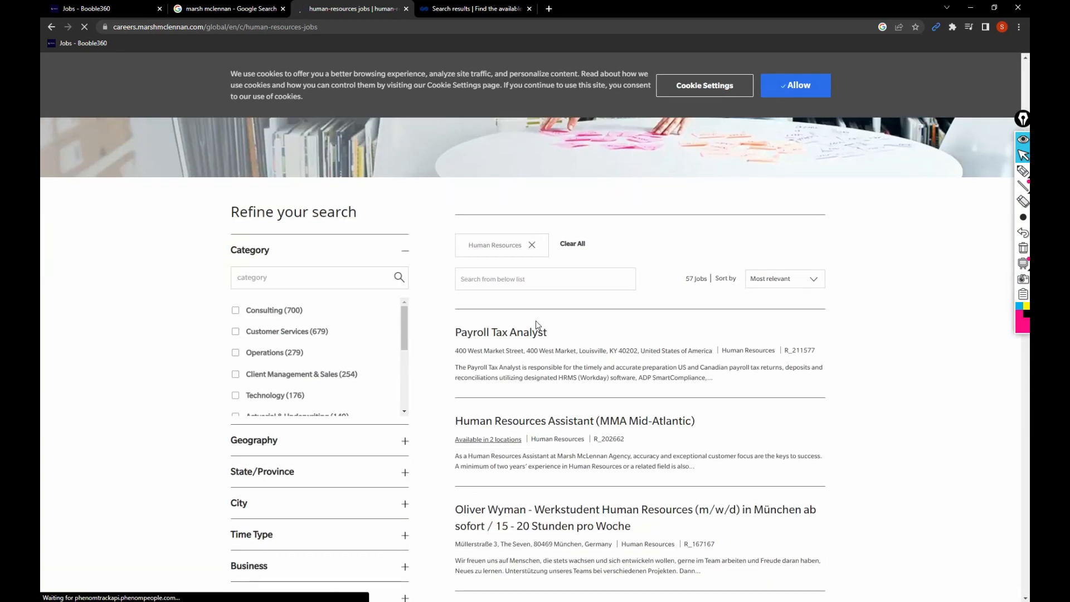
{"action": "scroll", "scroll_direction": "down", "scroll_amount": 3}
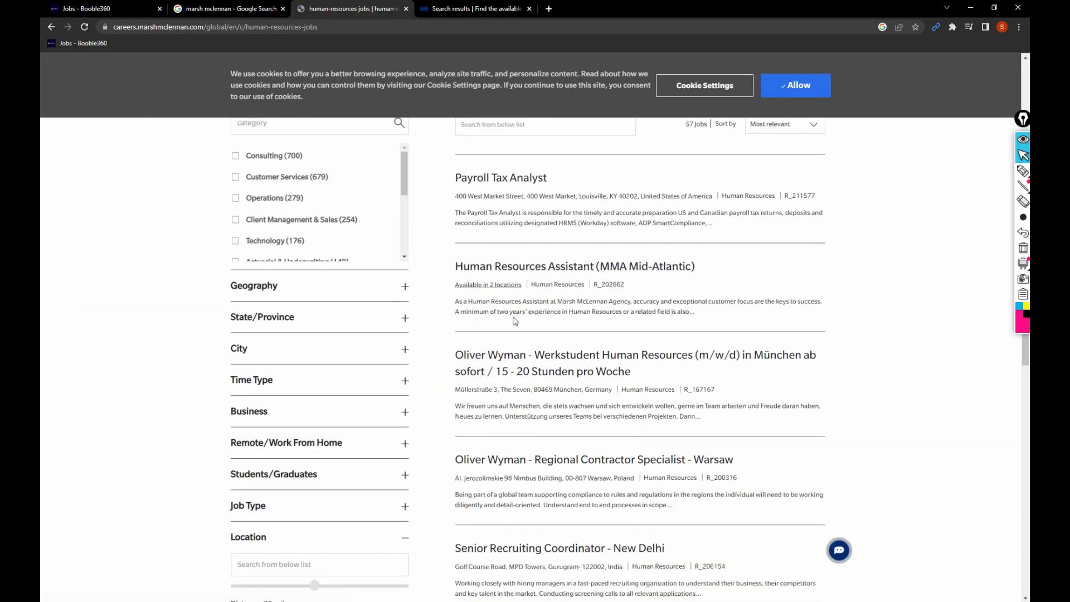
{"action": "scroll", "scroll_direction": "down", "scroll_amount": 3}
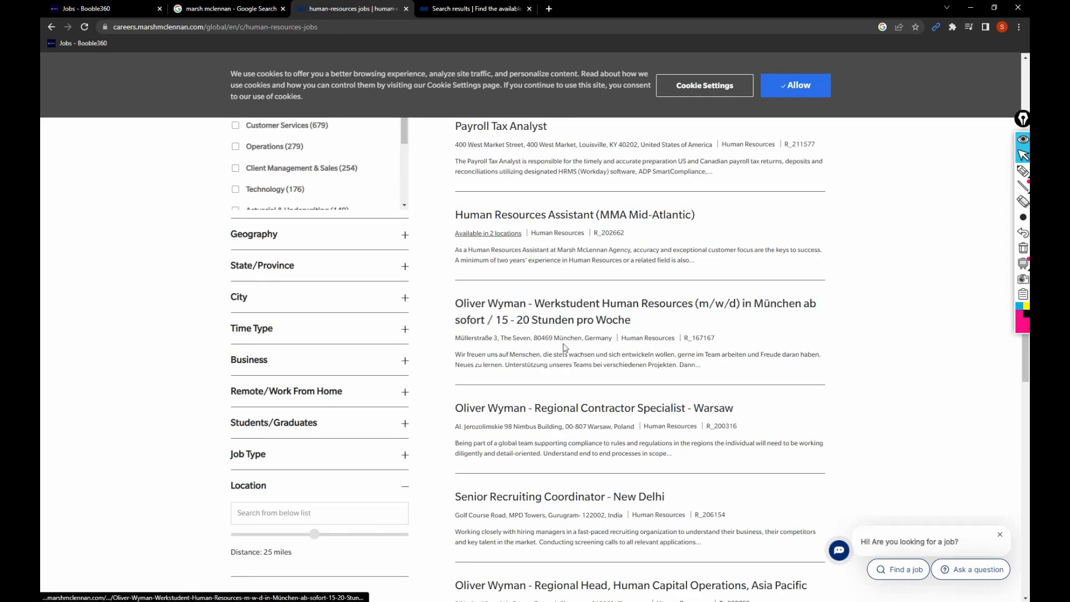
{"action": "scroll", "scroll_direction": "down", "scroll_amount": 3}
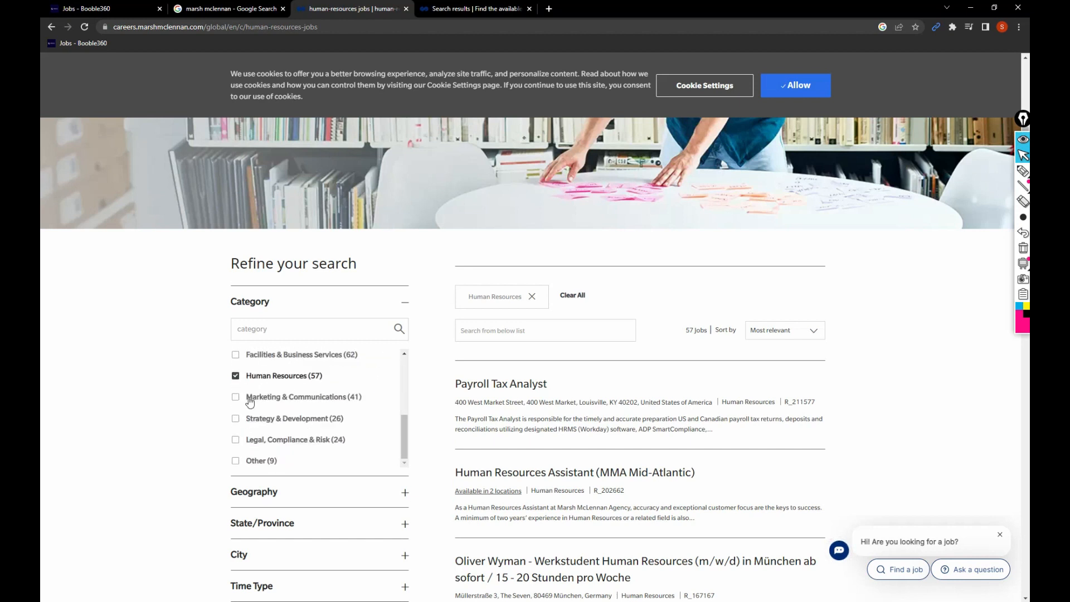
- Tick Marketing & Communications and Strategy & Development, expand Geography and narrow to United States Of America
{"action": "left_click", "coordinate": [236, 396]}
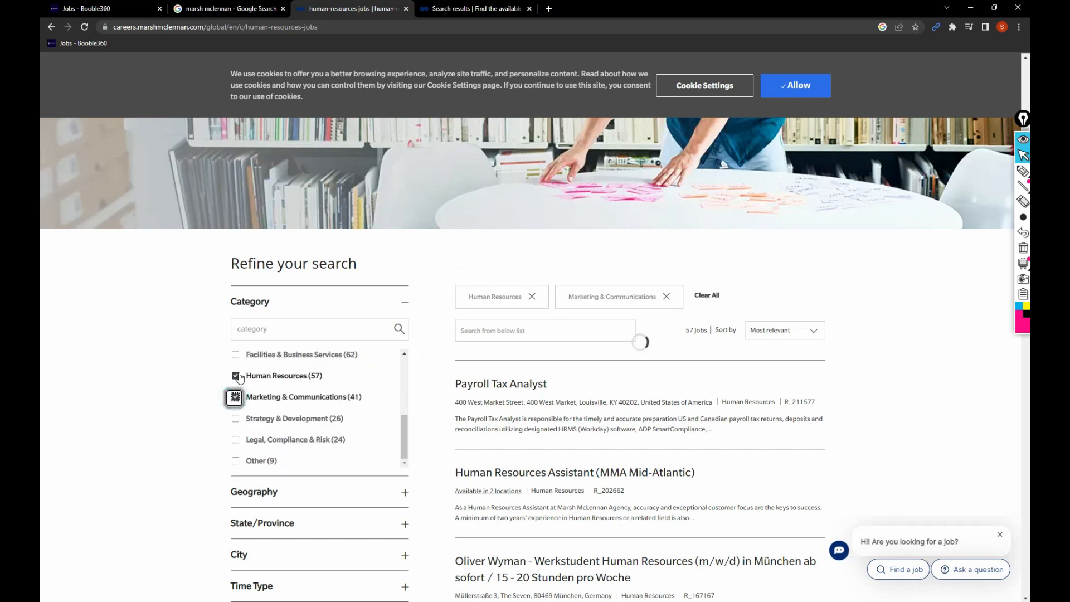
{"action": "left_click", "coordinate": [235, 419]}
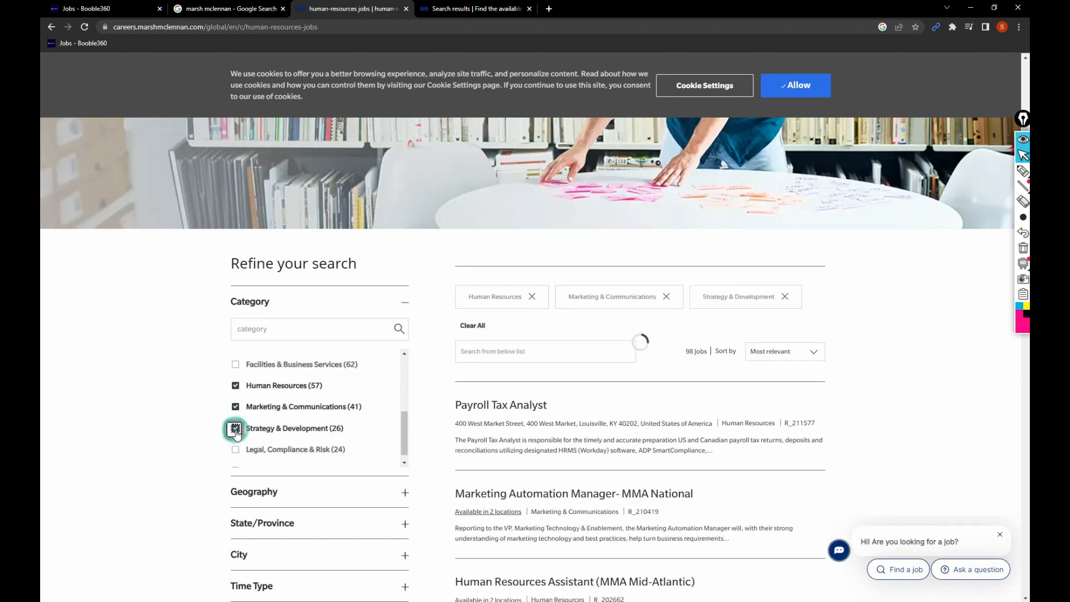
{"action": "left_click", "coordinate": [236, 428]}
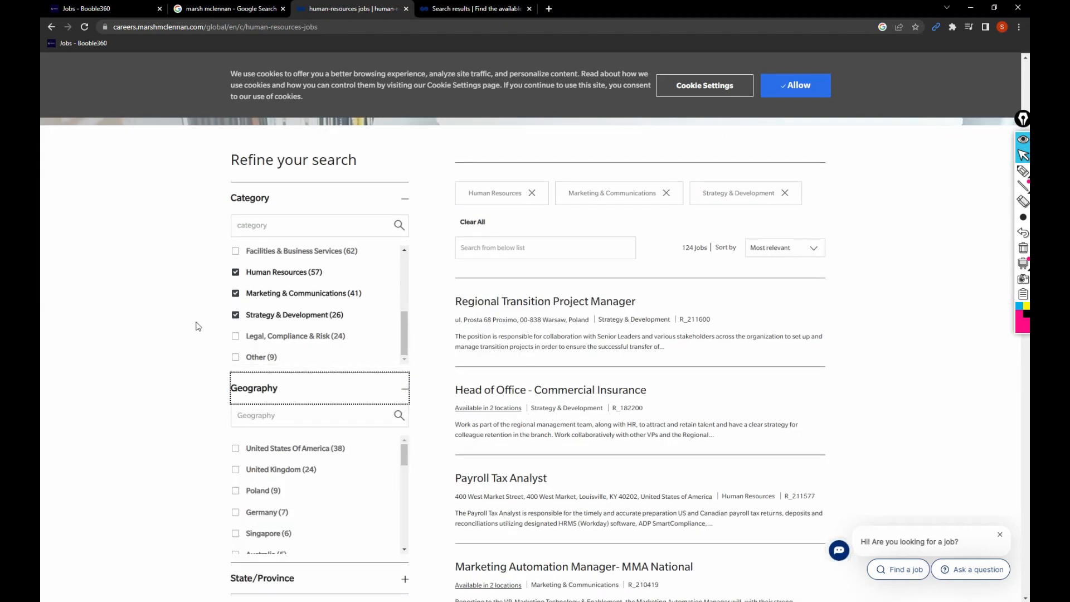
{"action": "scroll", "scroll_direction": "down", "scroll_amount": 3}
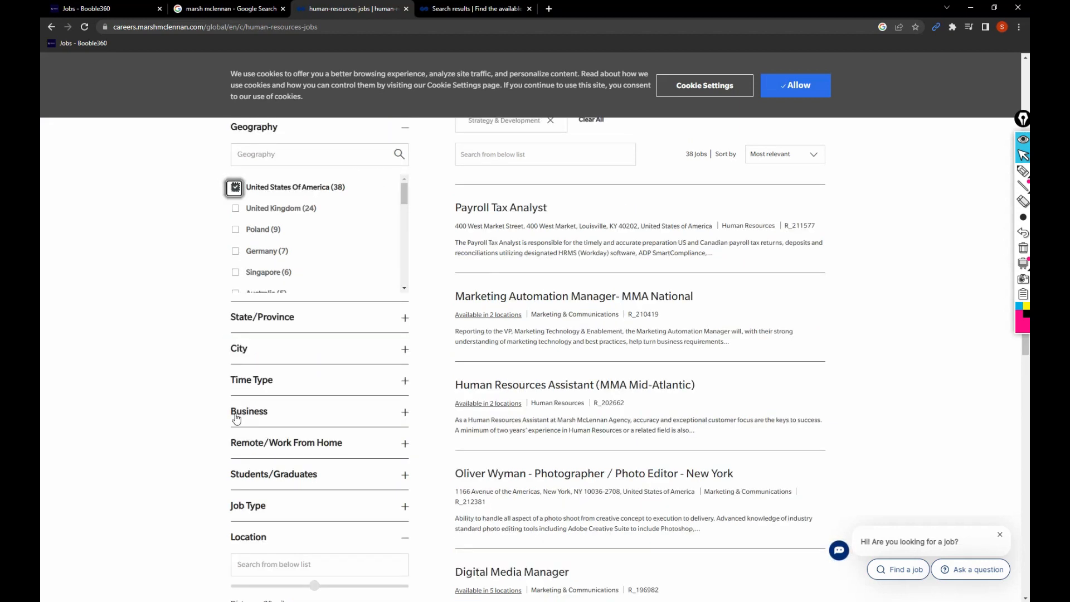
{"action": "scroll", "scroll_direction": "down", "scroll_amount": 3}
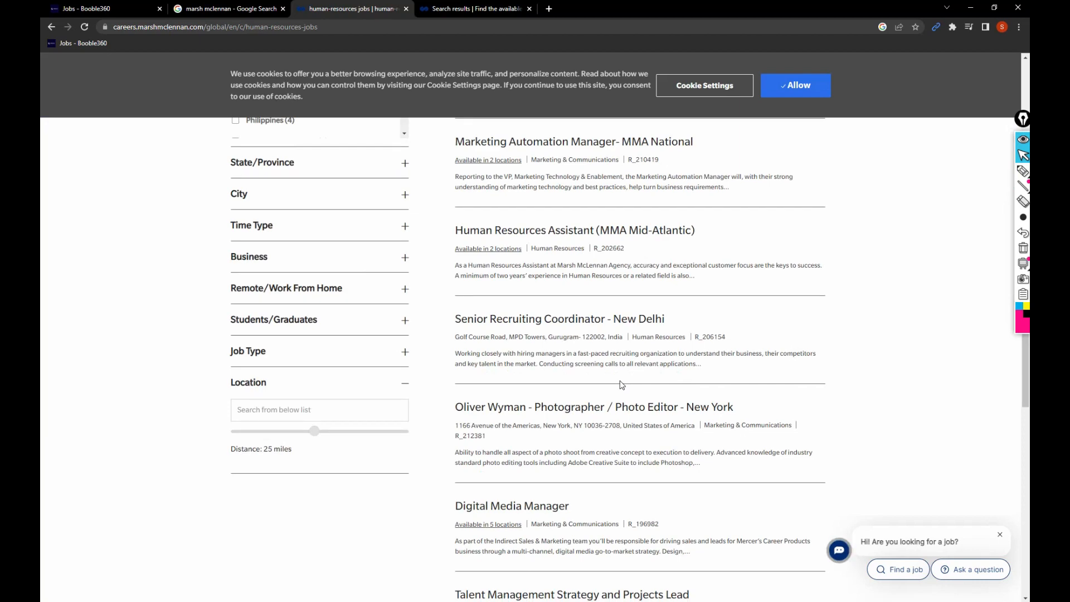
{"action": "scroll", "scroll_direction": "down", "scroll_amount": 3}
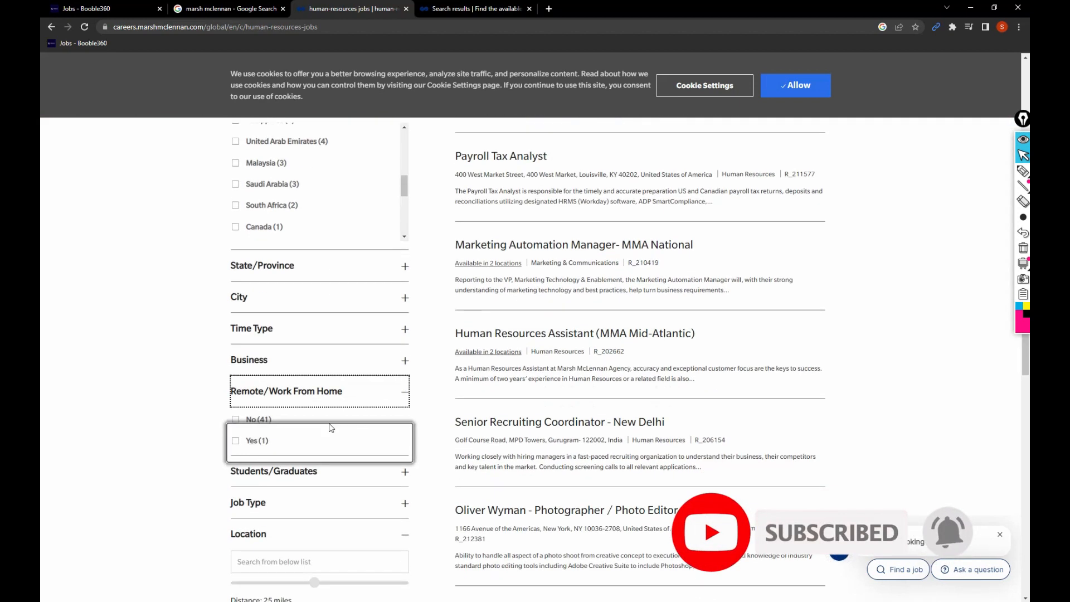
- Expand Remote/Work From Home and tick both remote and non-remote options, then adjust another filter
{"action": "left_click", "coordinate": [235, 440]}
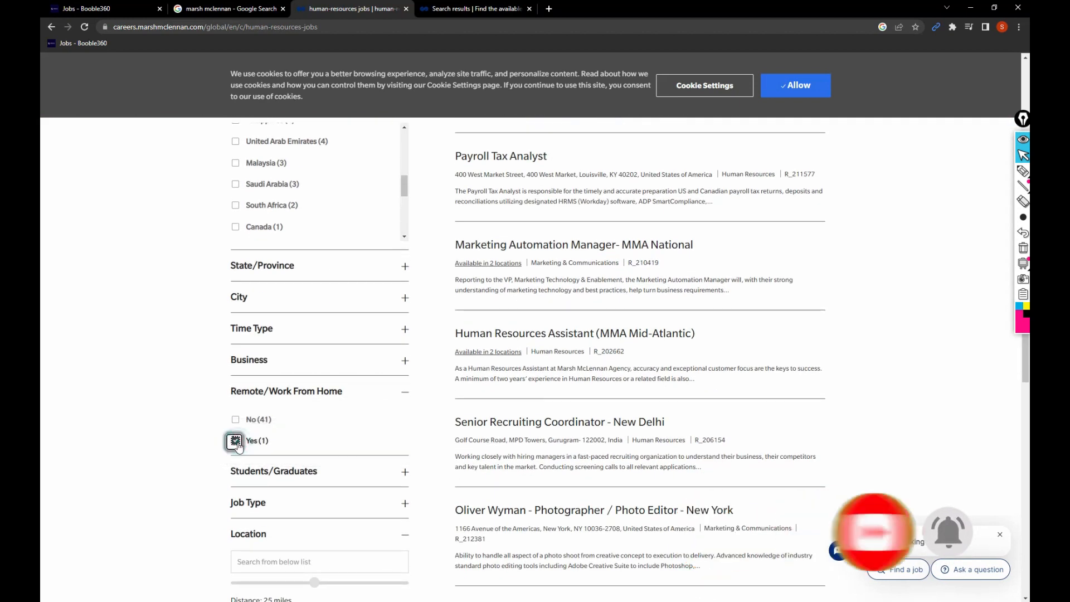
{"action": "left_click", "coordinate": [234, 441]}
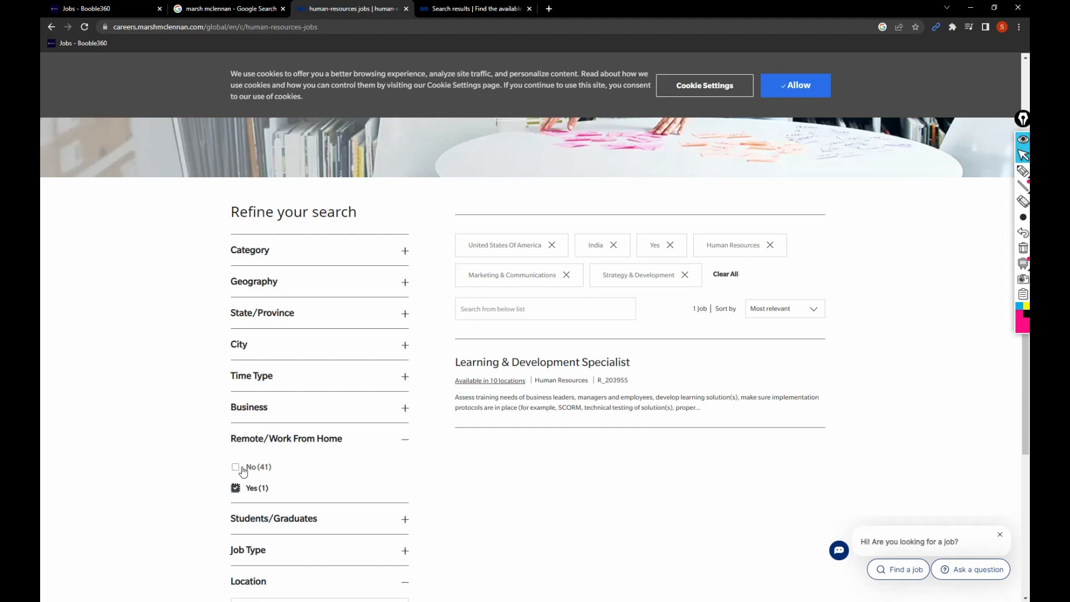
{"action": "left_click", "coordinate": [236, 467]}
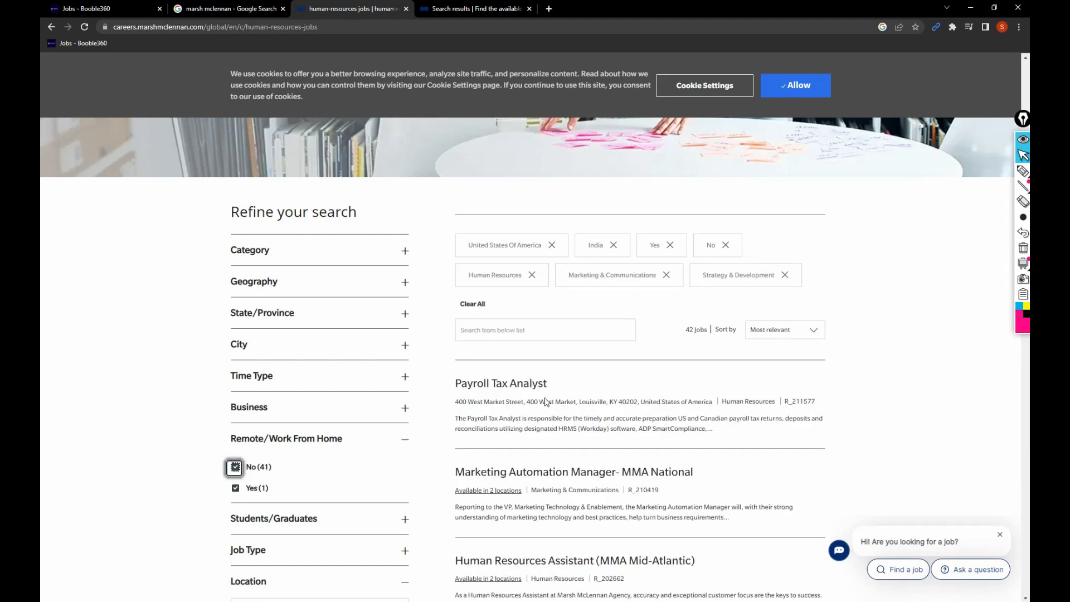
{"action": "scroll", "scroll_direction": "down", "scroll_amount": 3}
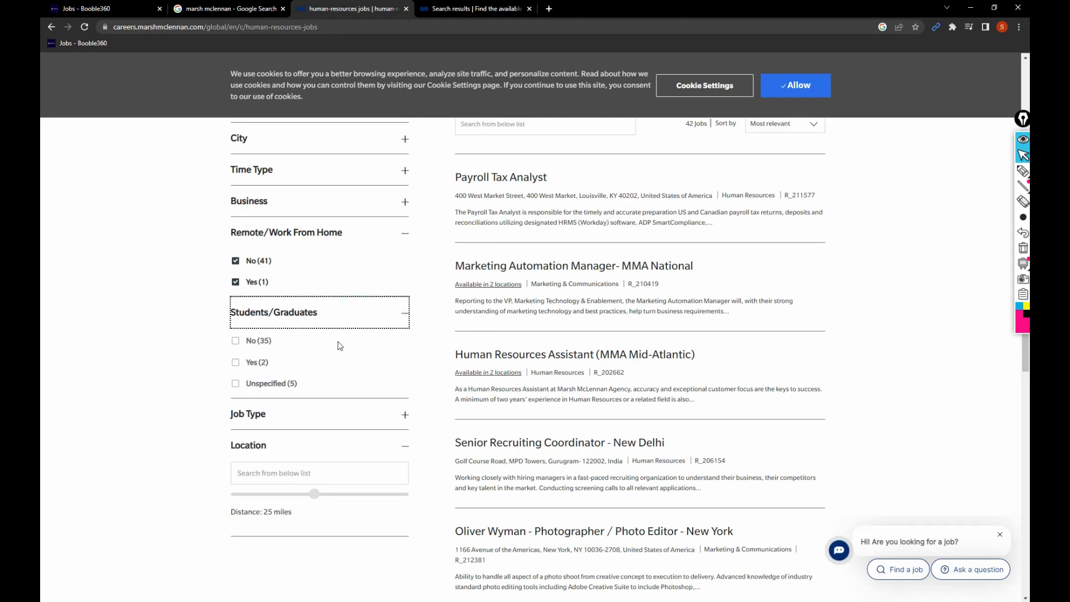
{"action": "left_click", "coordinate": [235, 362]}
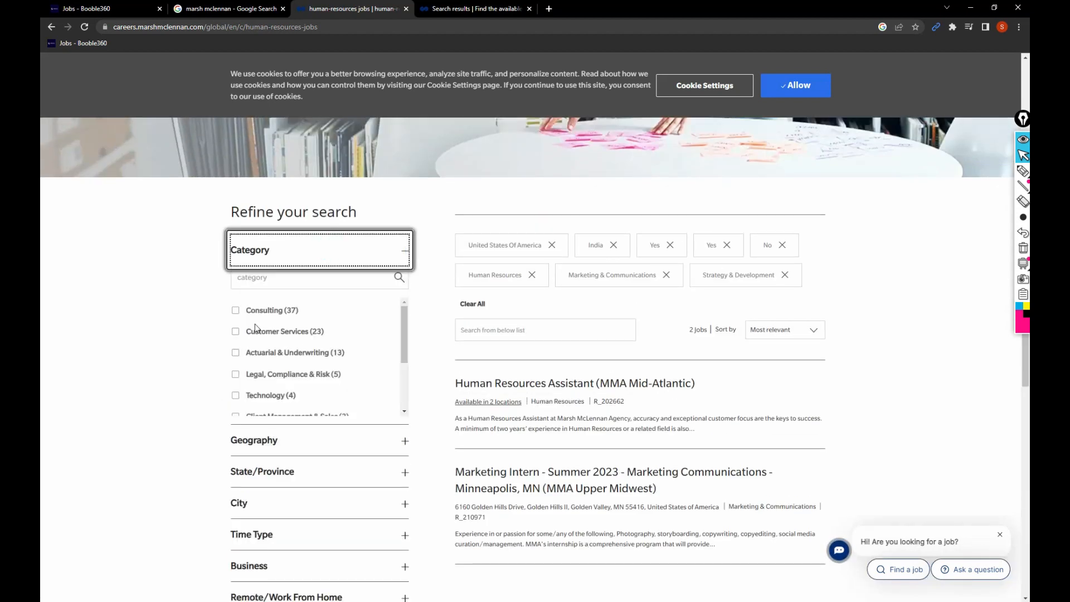
- Use Clear All to remove every applied filter chip and reload the full job list
{"action": "left_click", "coordinate": [551, 245]}
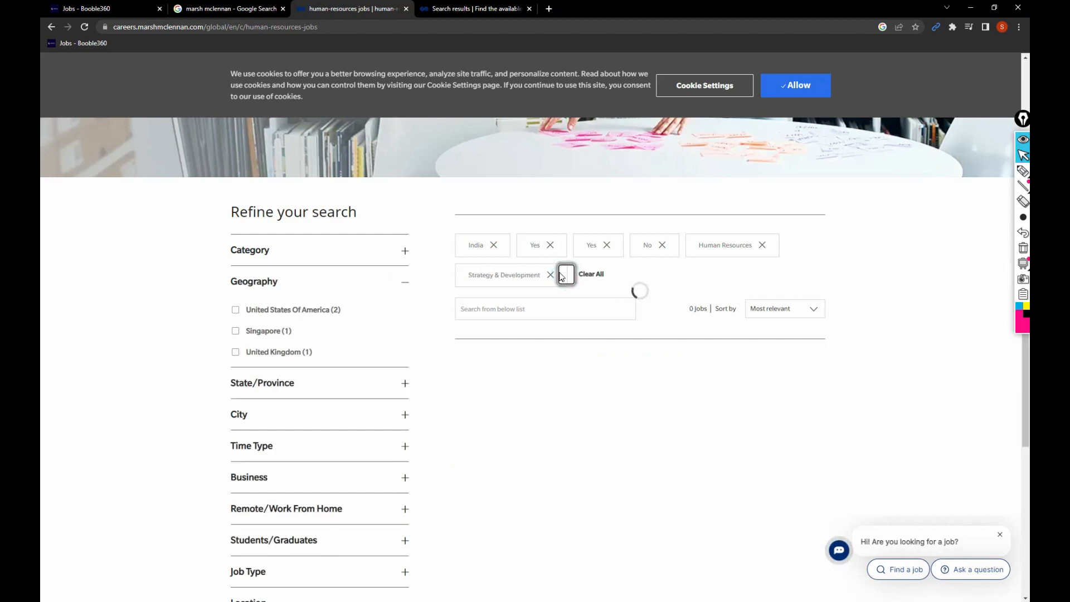
{"action": "left_click", "coordinate": [551, 275]}
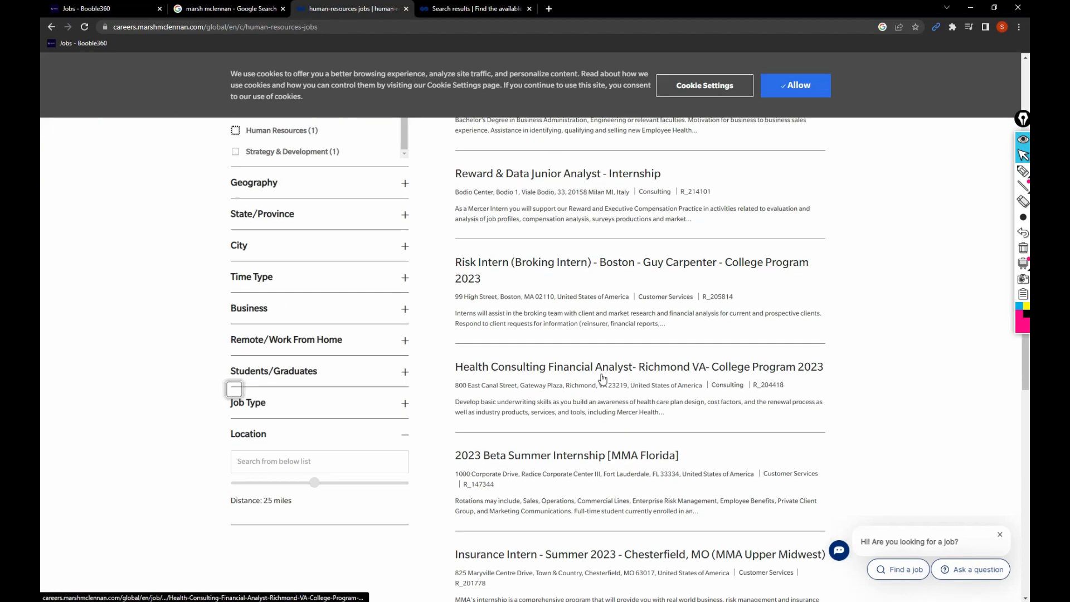
- Return to the all-jobs results and open the Intern, Talent Strategy posting
{"action": "left_click", "coordinate": [475, 9]}
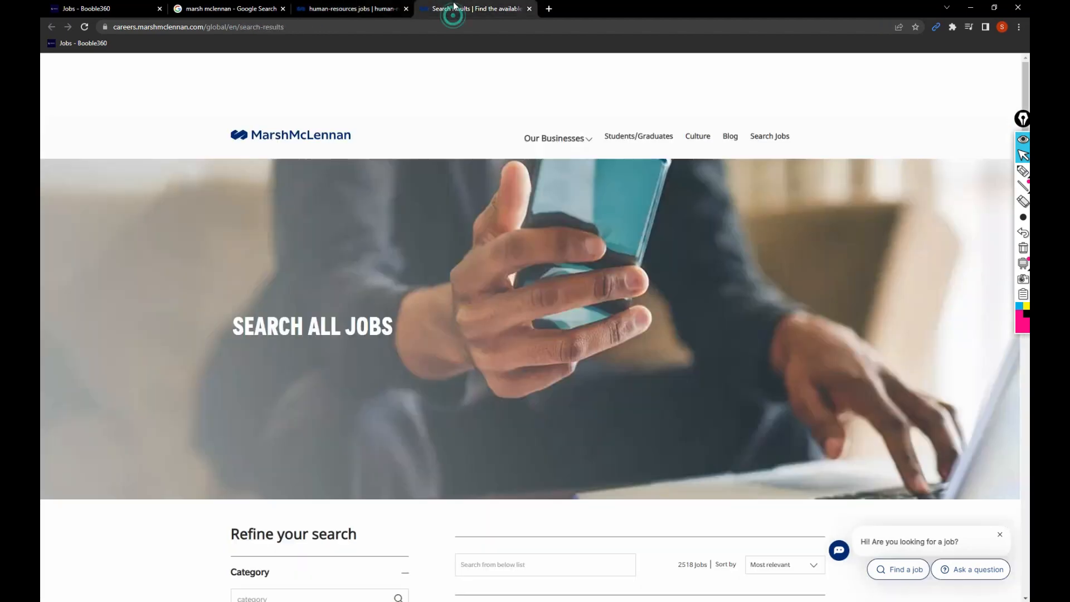
{"action": "scroll", "scroll_direction": "down", "scroll_amount": 3}
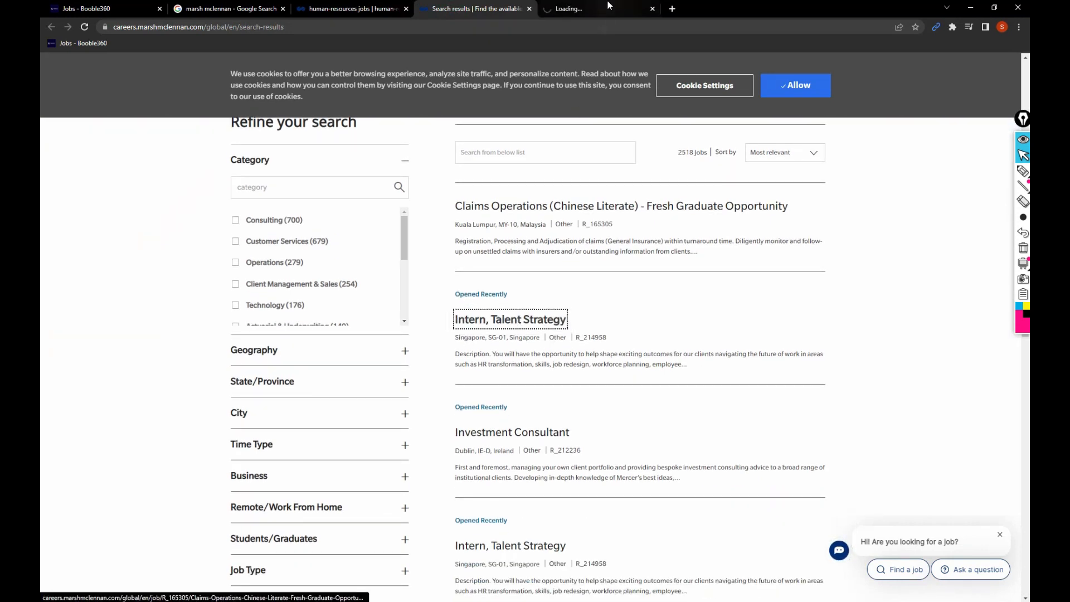
{"action": "left_click", "coordinate": [510, 319]}
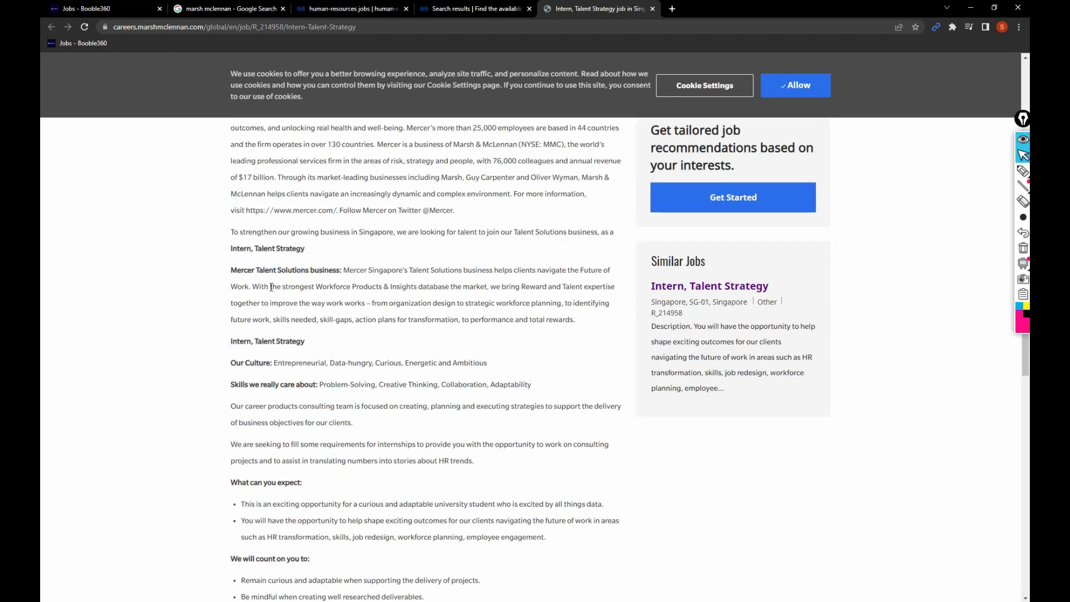
- Scroll through the Mercer Singapore posting's description and requirements down to Apply Now
{"action": "scroll", "scroll_direction": "down", "scroll_amount": 3}
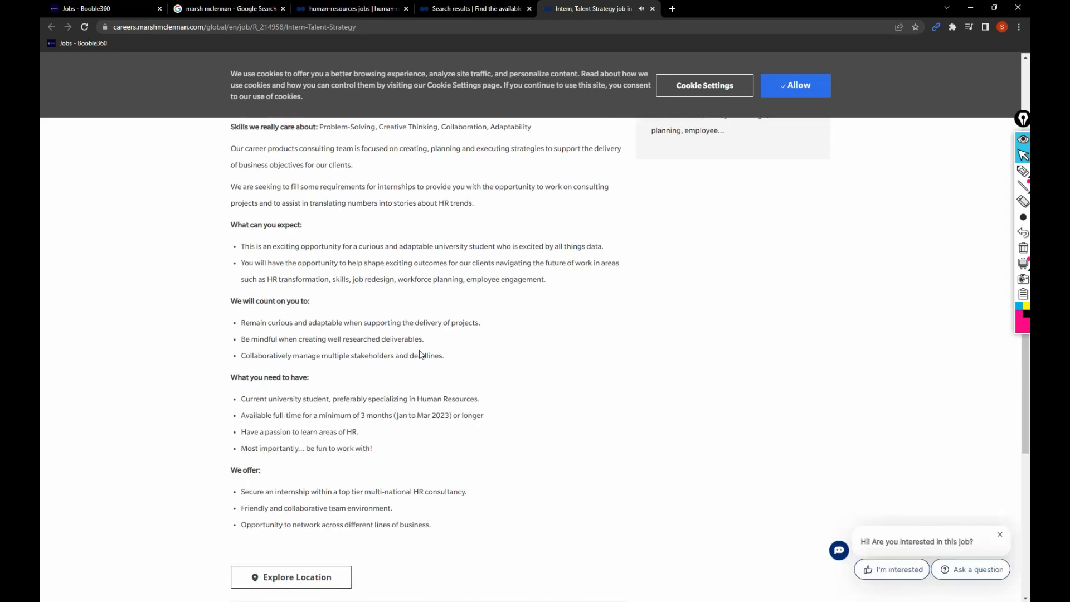
{"action": "scroll", "scroll_direction": "up", "scroll_amount": 3}
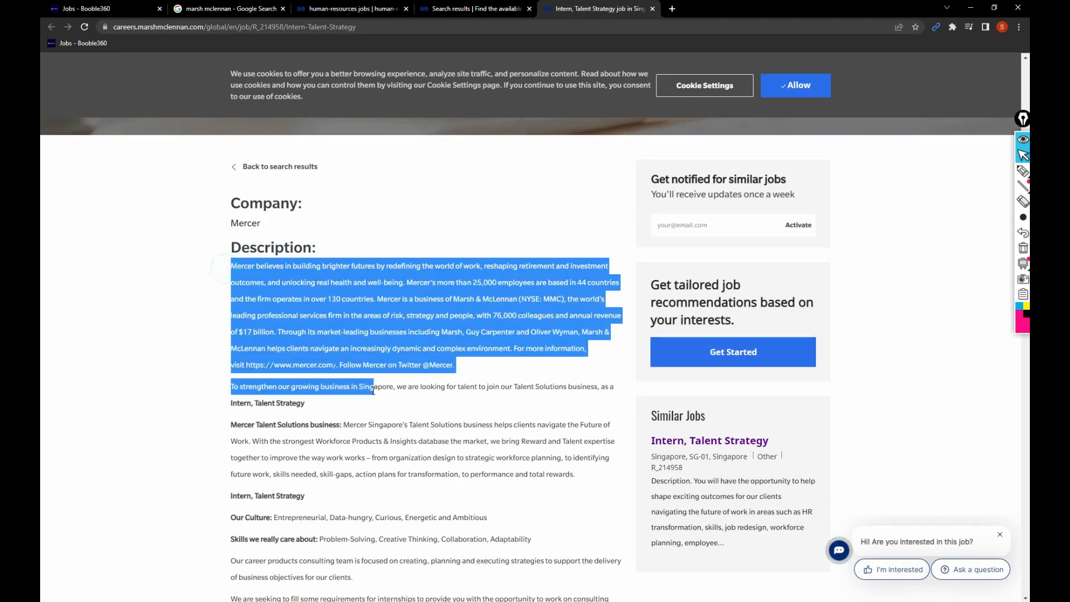
{"action": "scroll", "scroll_direction": "down", "scroll_amount": 3}
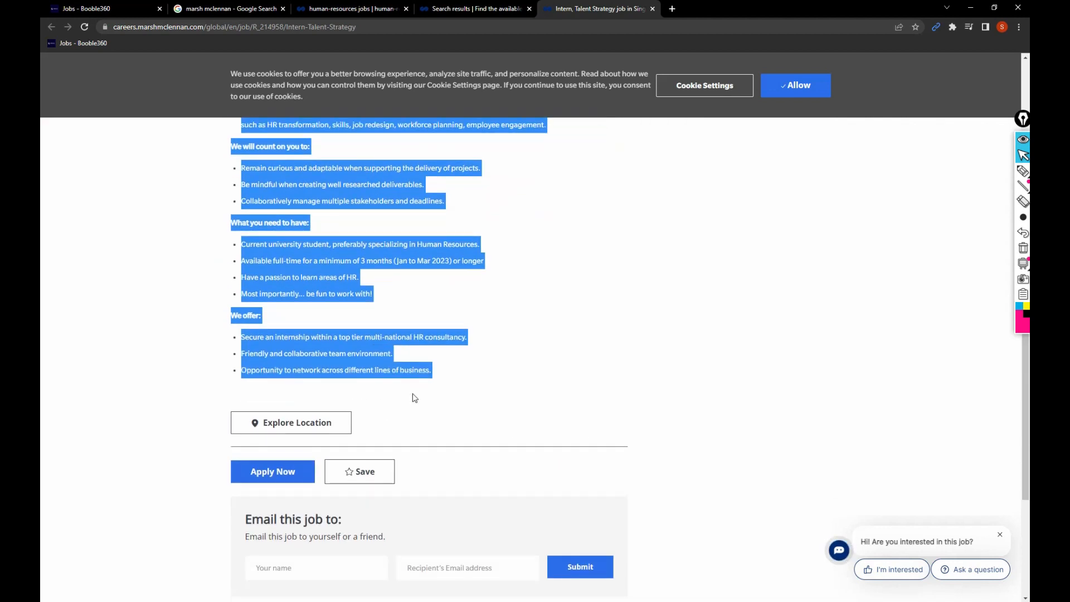
{"action": "scroll", "scroll_direction": "down", "scroll_amount": 3}
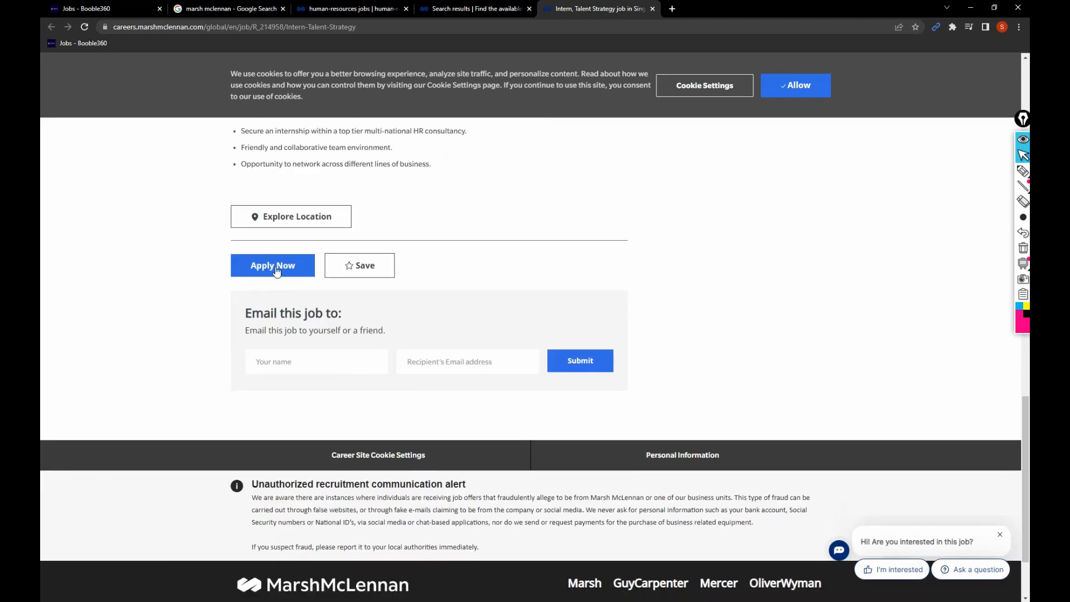
- Start the application via Apply Now and scroll through the empty My information form
{"action": "left_click", "coordinate": [272, 266]}
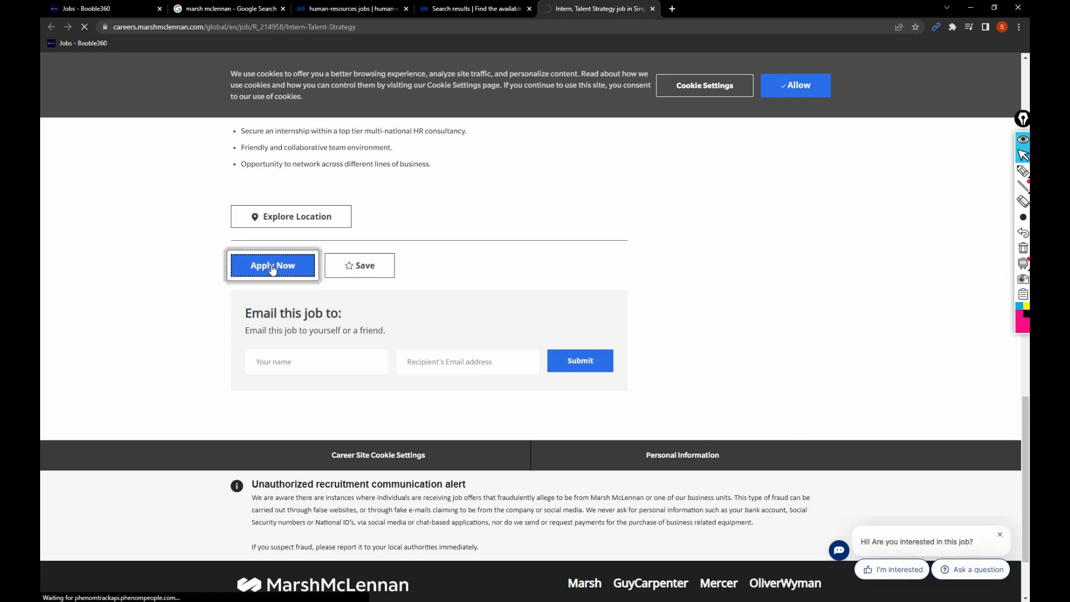
{"action": "left_click", "coordinate": [273, 265]}
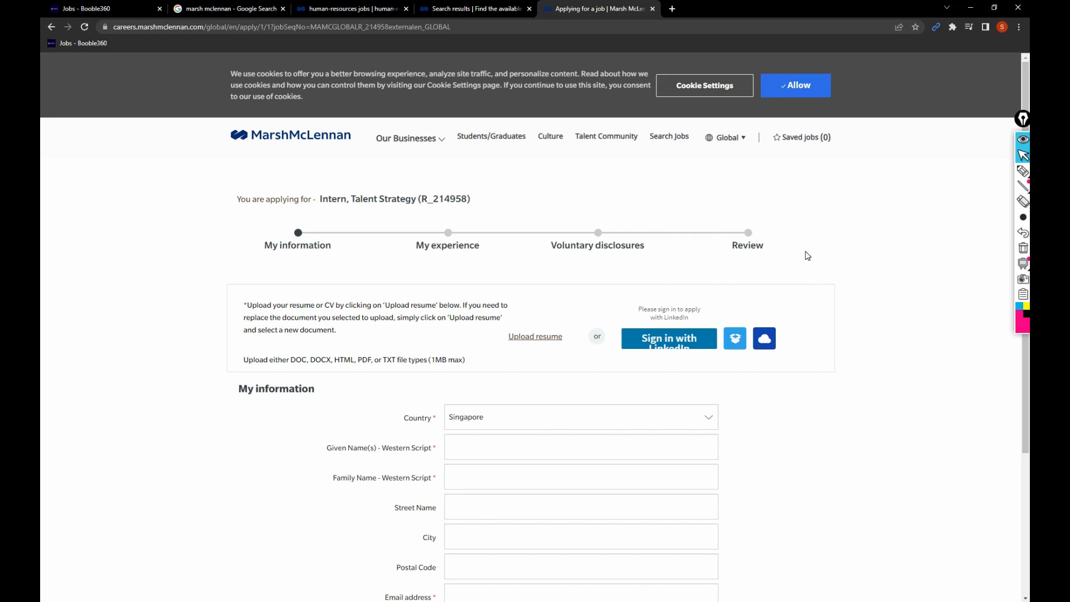
{"action": "scroll", "scroll_direction": "down", "scroll_amount": 3}
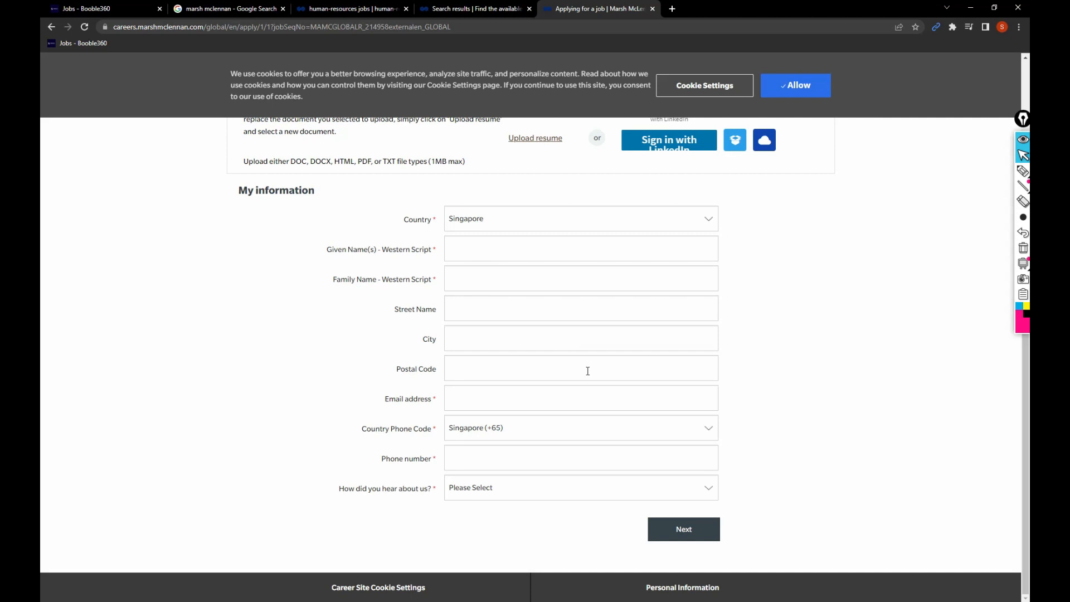
{"action": "mouse_move", "coordinate": [593, 393]}
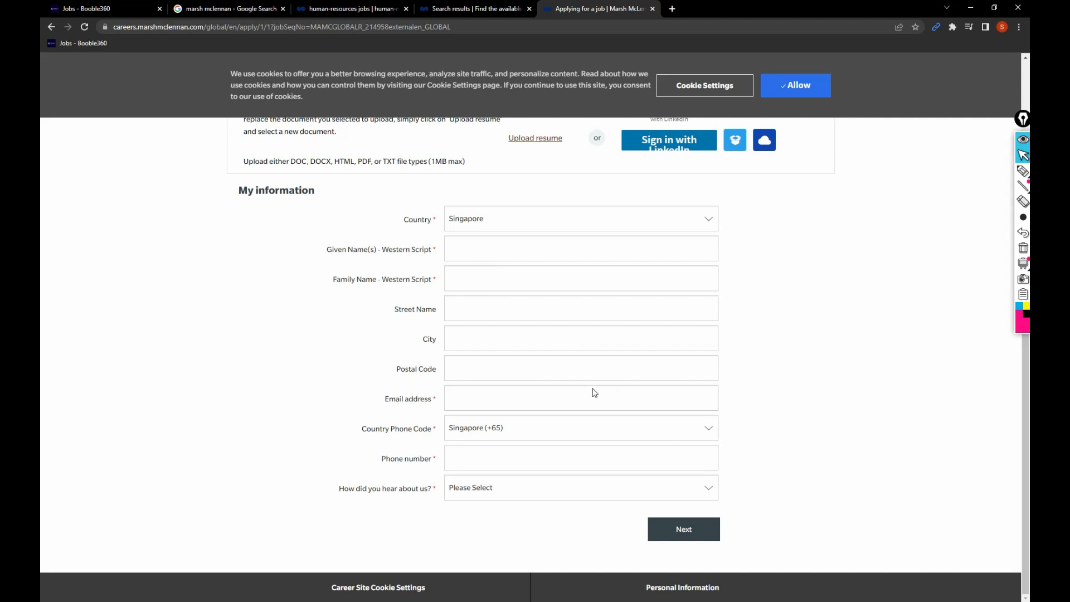
{"action": "scroll", "scroll_direction": "up", "scroll_amount": 3}
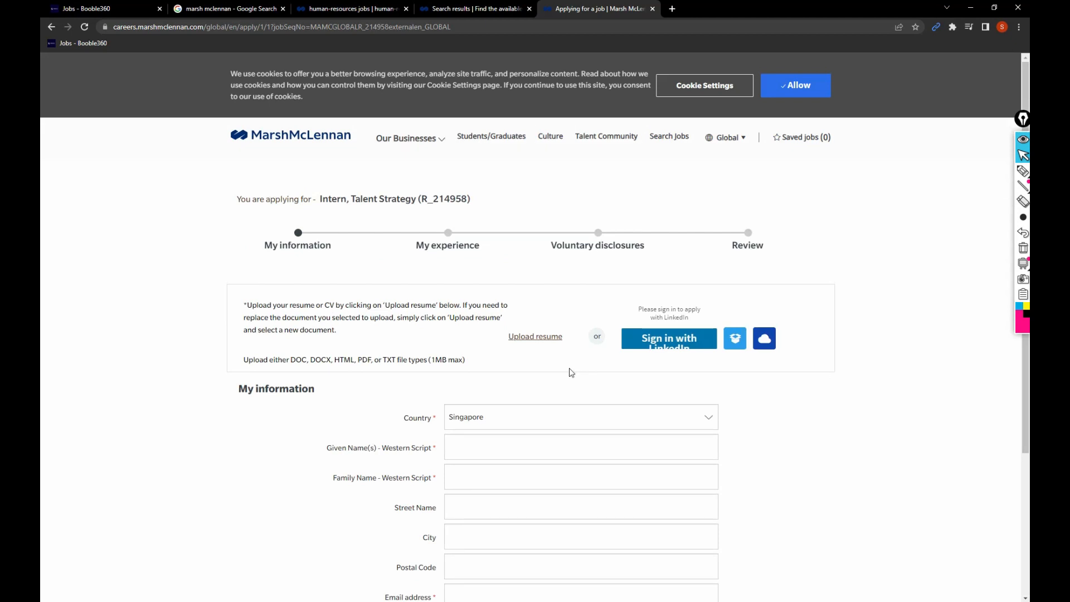
{"action": "scroll", "scroll_direction": "down", "scroll_amount": 3}
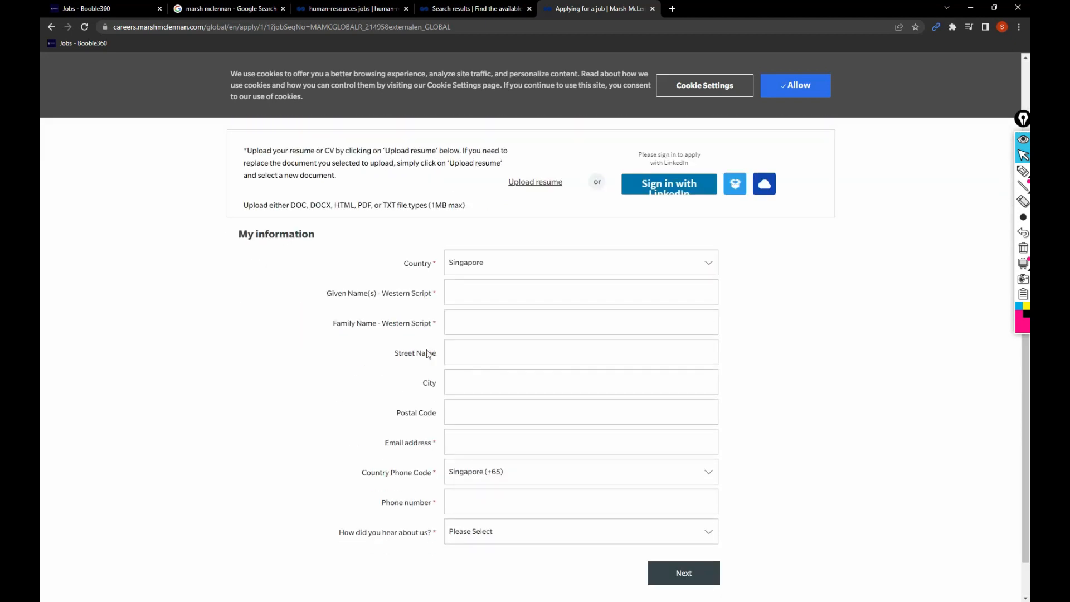
{"action": "scroll", "scroll_direction": "up", "scroll_amount": 3}
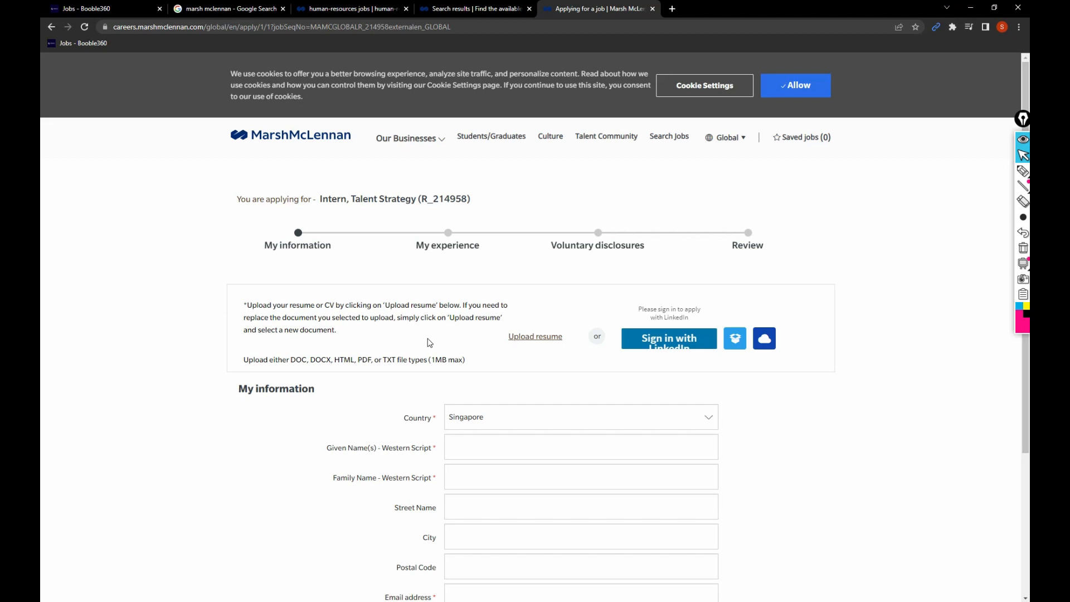
{"action": "scroll", "scroll_direction": "down", "scroll_amount": 3}
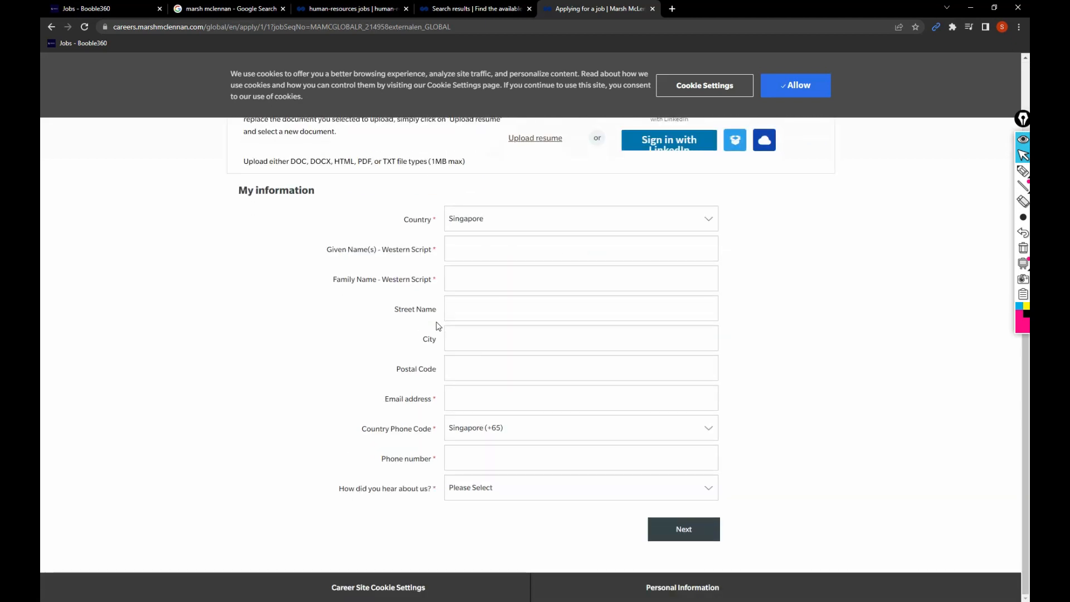